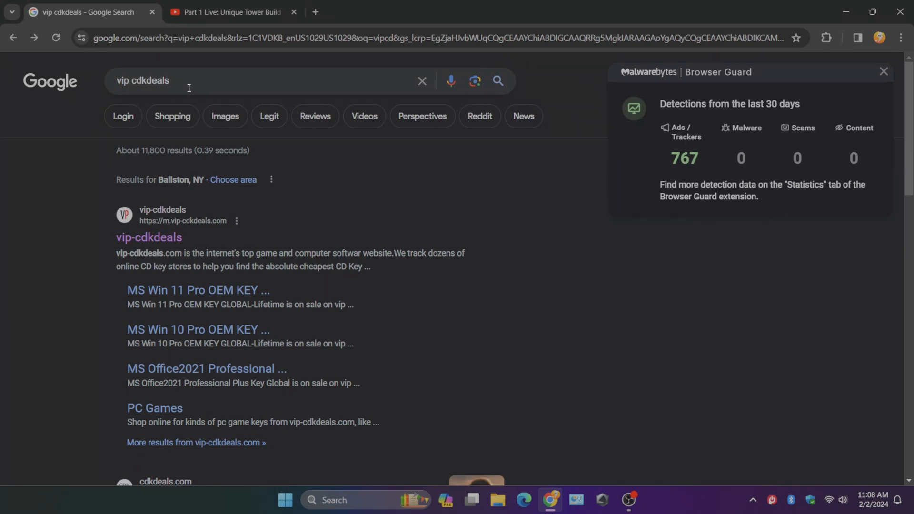
{"action": "mouse_move", "coordinate": [86, 210]}
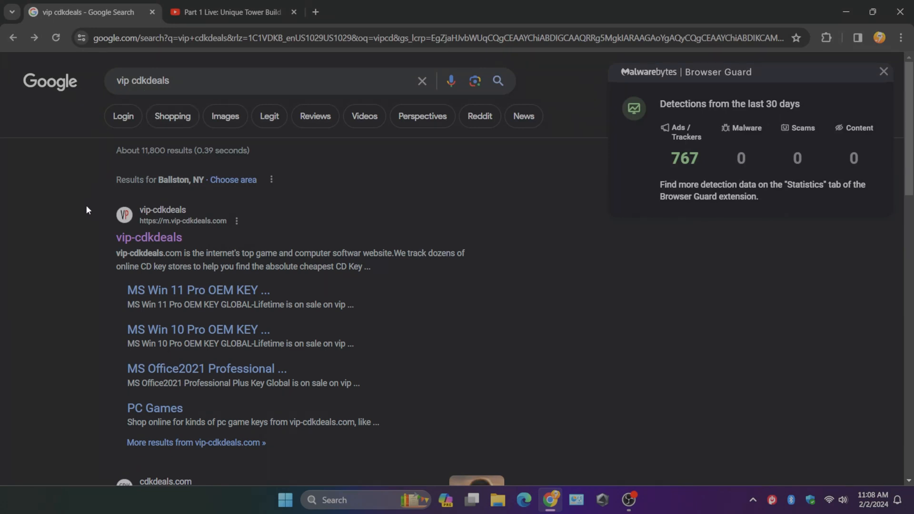
{"action": "mouse_move", "coordinate": [101, 244]}
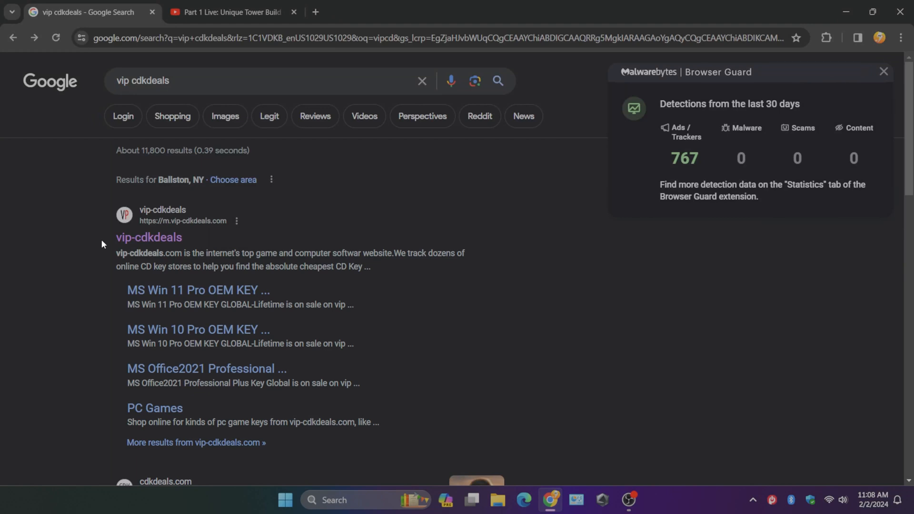
Step: Open the vip-cdkdeals site from the 'vip cdkdeals' Google search results
{"action": "left_click", "coordinate": [148, 237]}
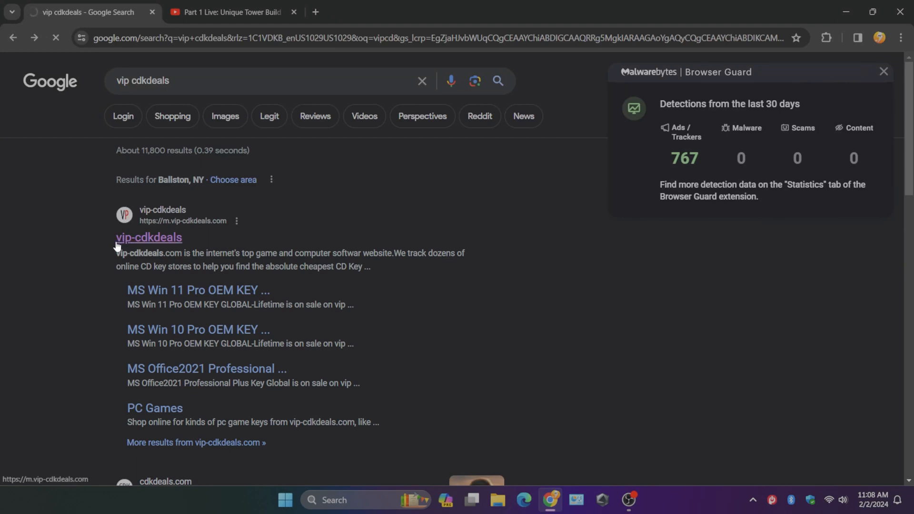
{"action": "left_click", "coordinate": [148, 237]}
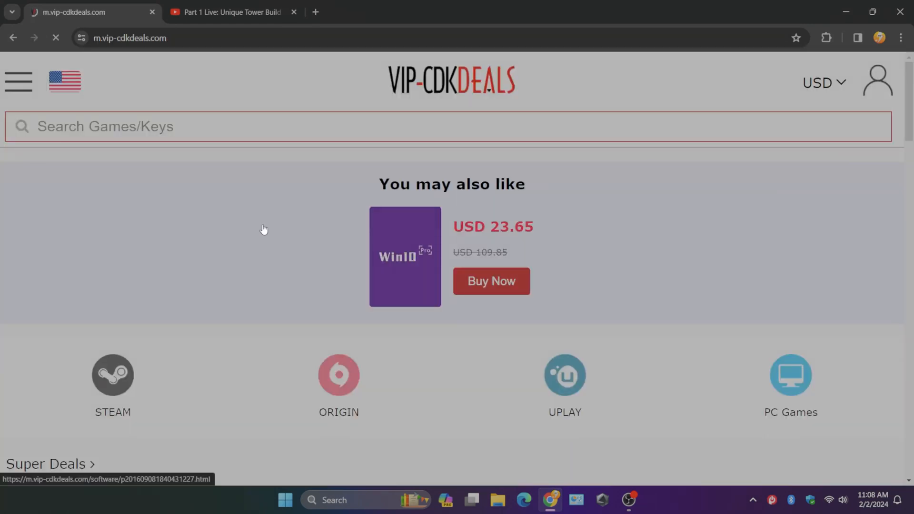